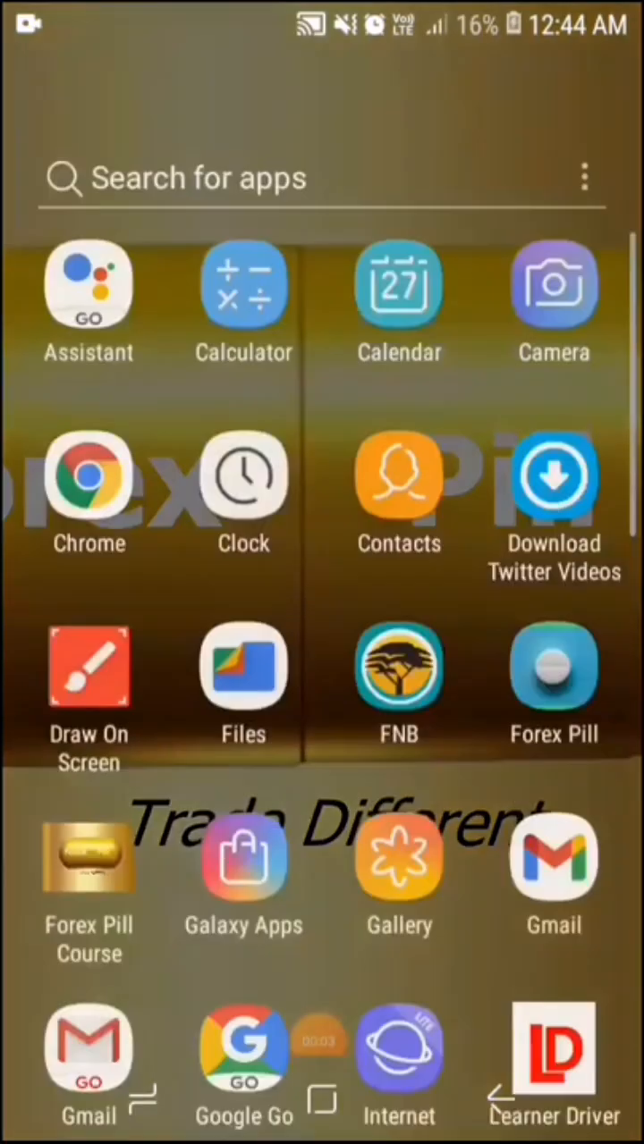
Check the Downloads folder in the file manager, finding it empty.
scroll(up, 3)
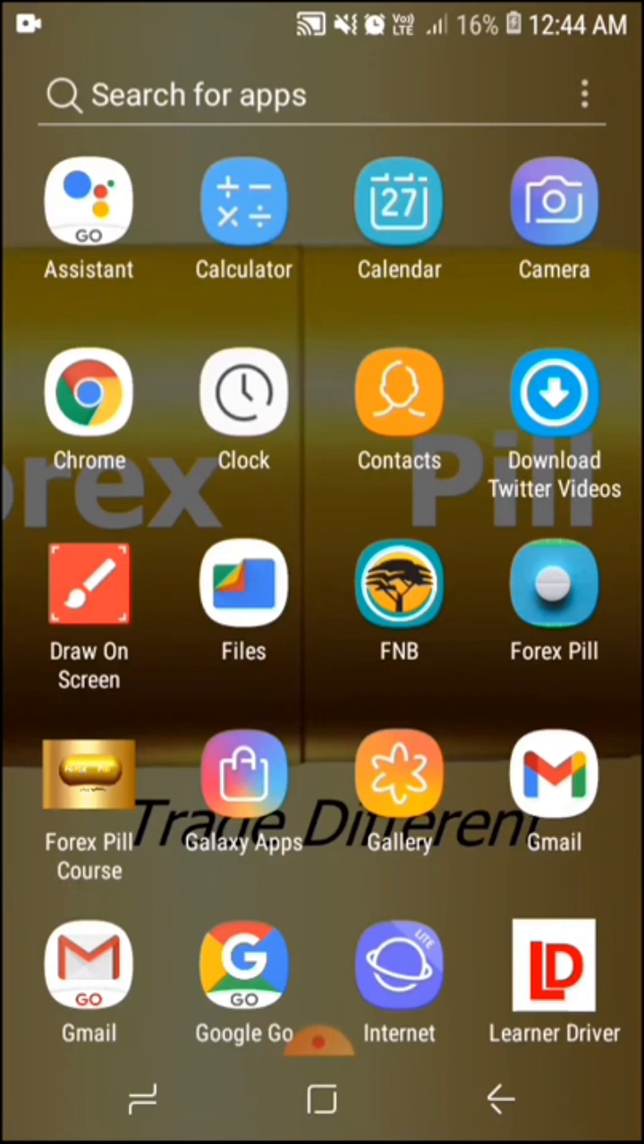
click(243, 586)
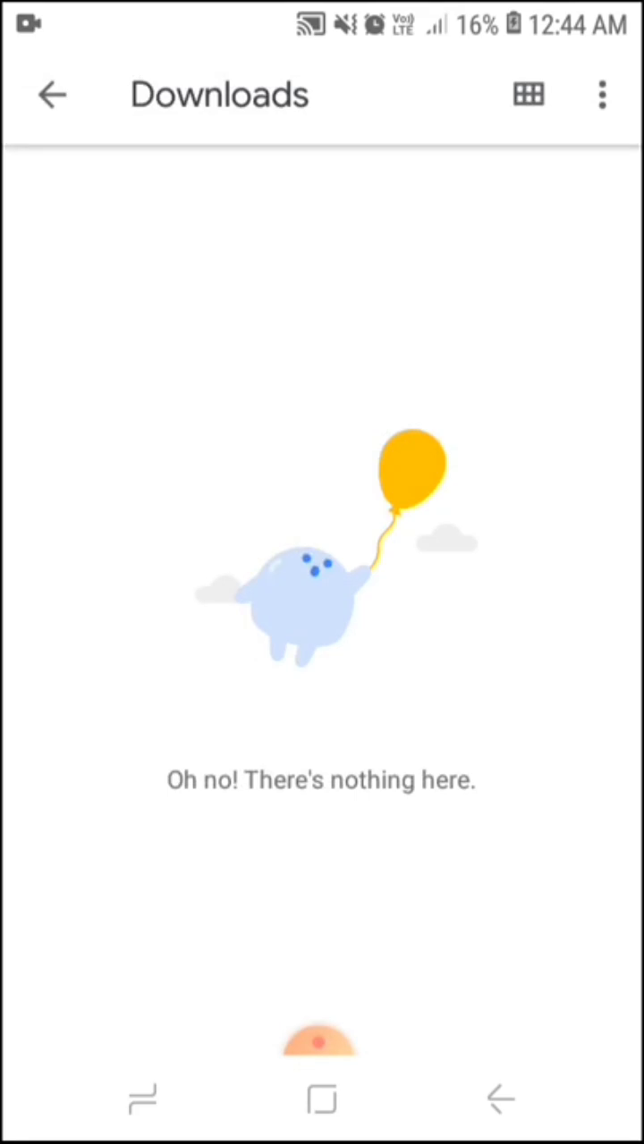
click(51, 94)
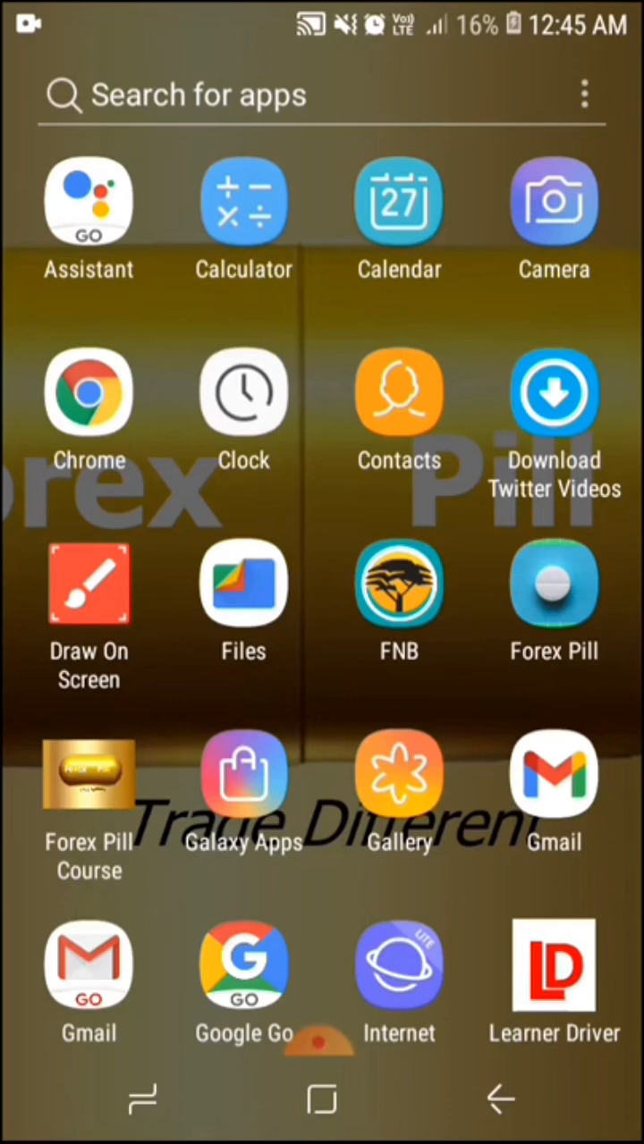
Launch Forex Pill and select the Take Profit field on the robot form.
click(554, 586)
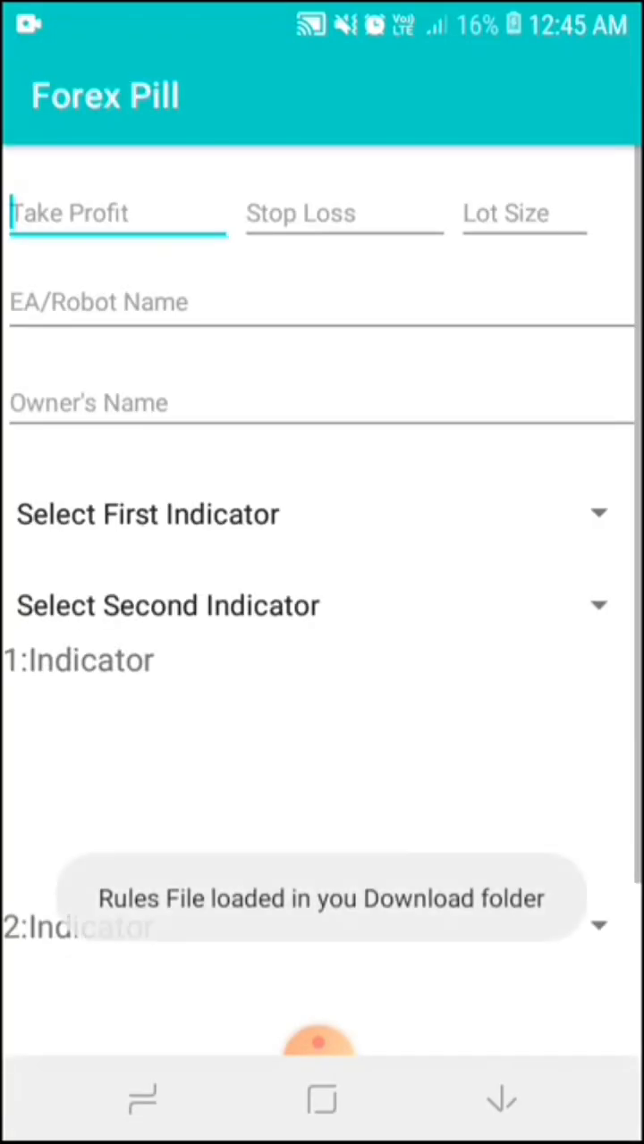
click(116, 212)
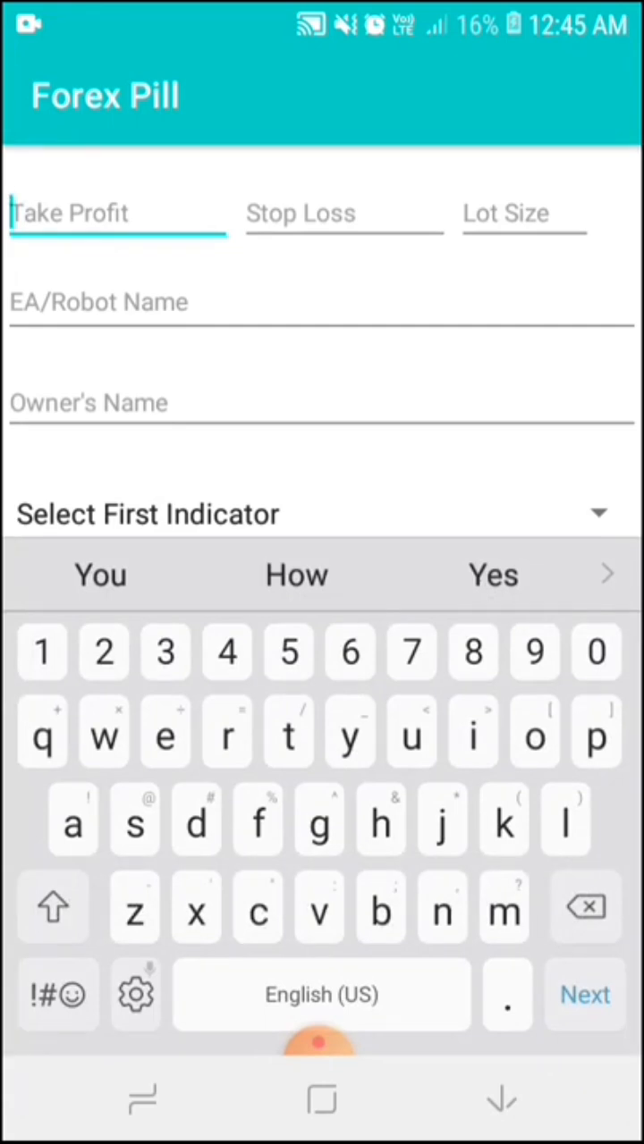
Enter take profit 100, stop loss 50 and lot size 0.10, then move to the robot name.
text(100)
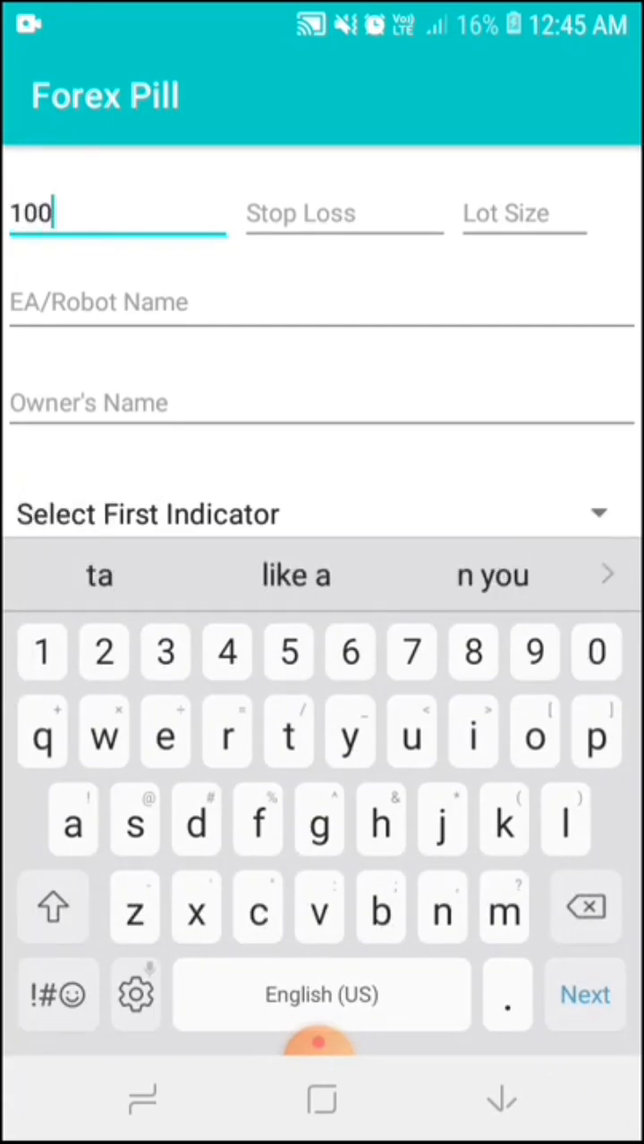
text(50)
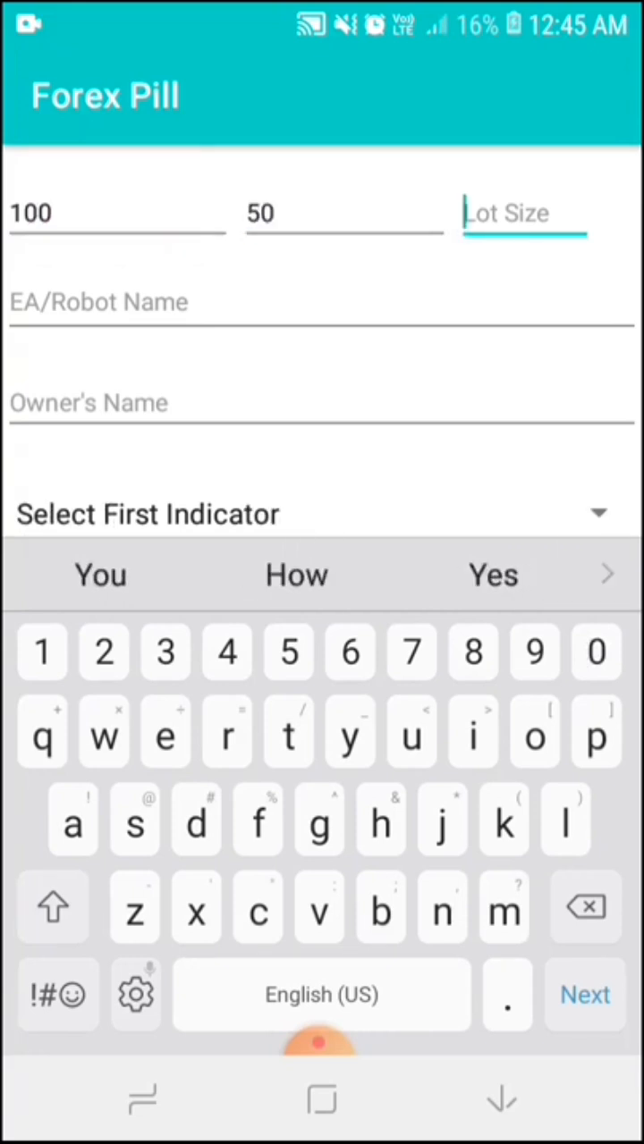
text(0.10)
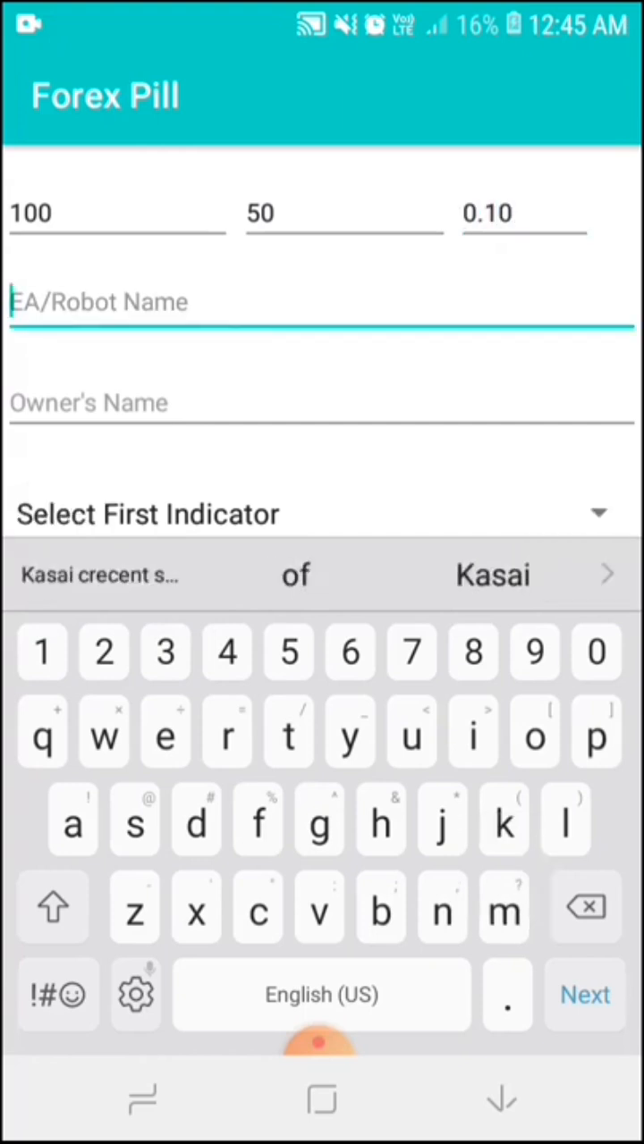
click(51, 908)
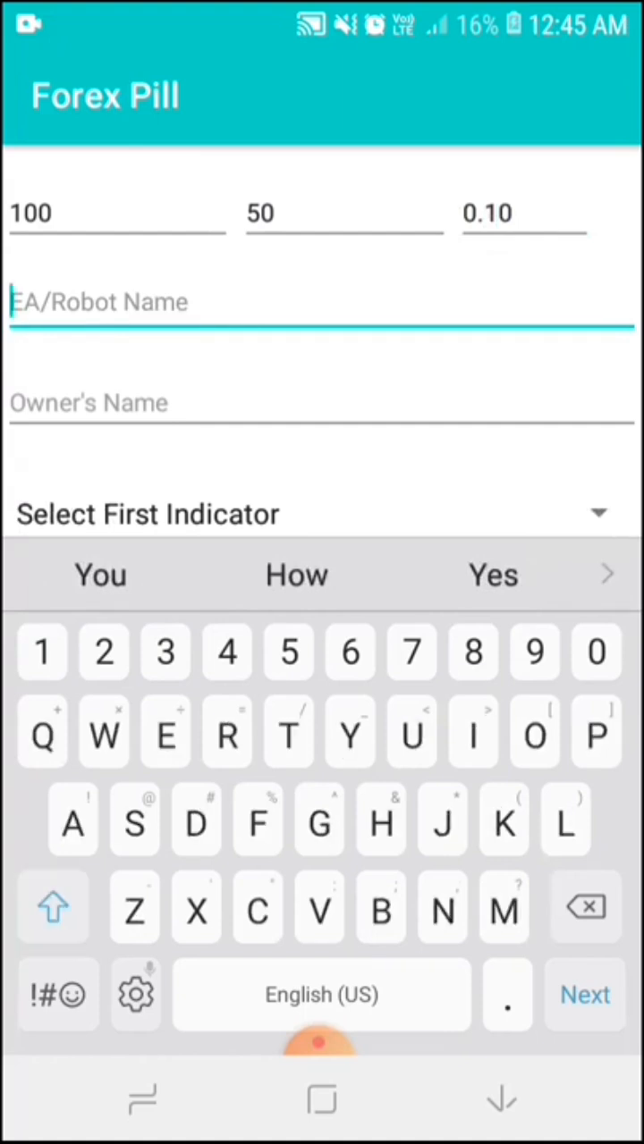